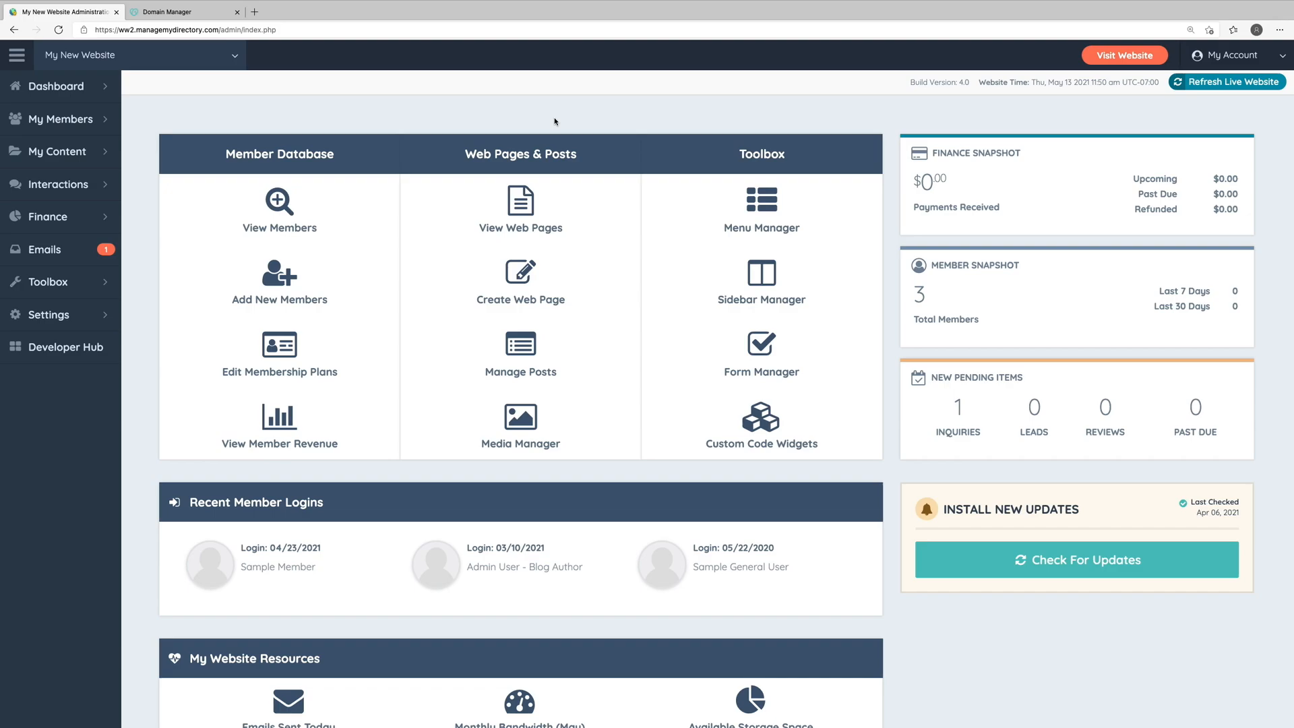
mouse_move(428, 130)
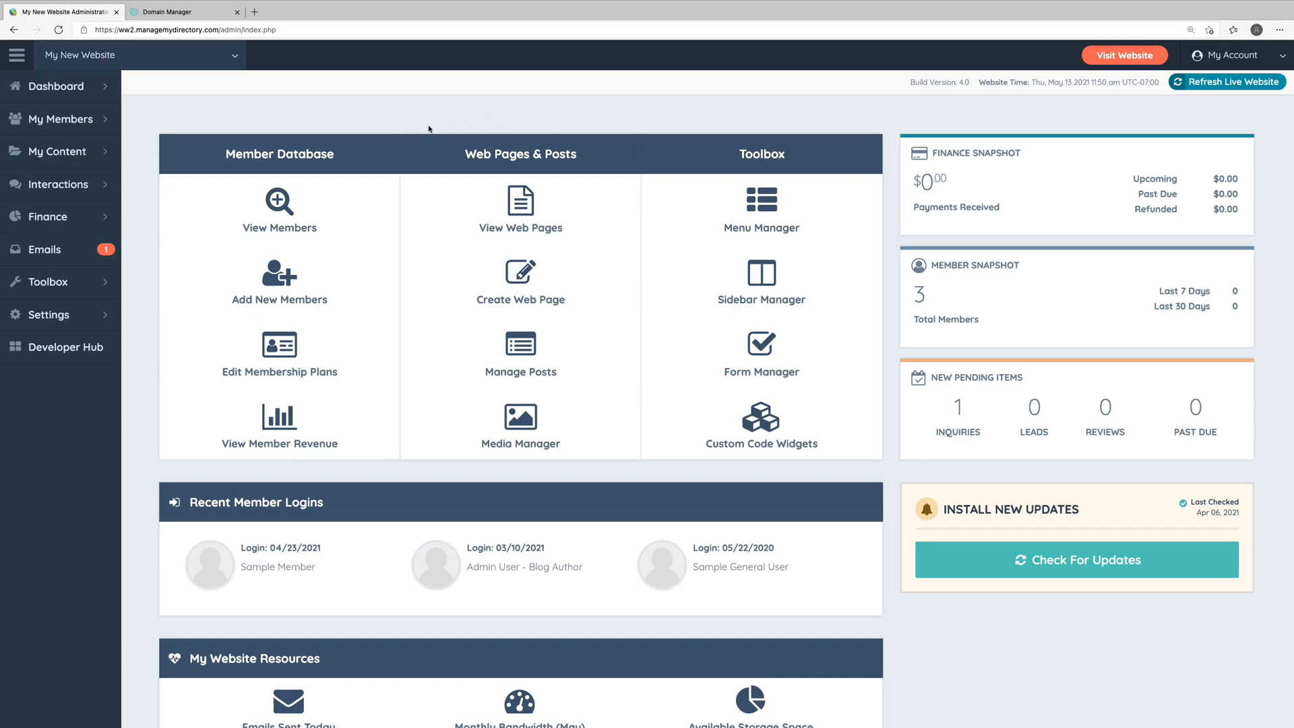
Step: Go to Settings > Domain Manager in the Brilliant Directories admin sidebar
click(48, 314)
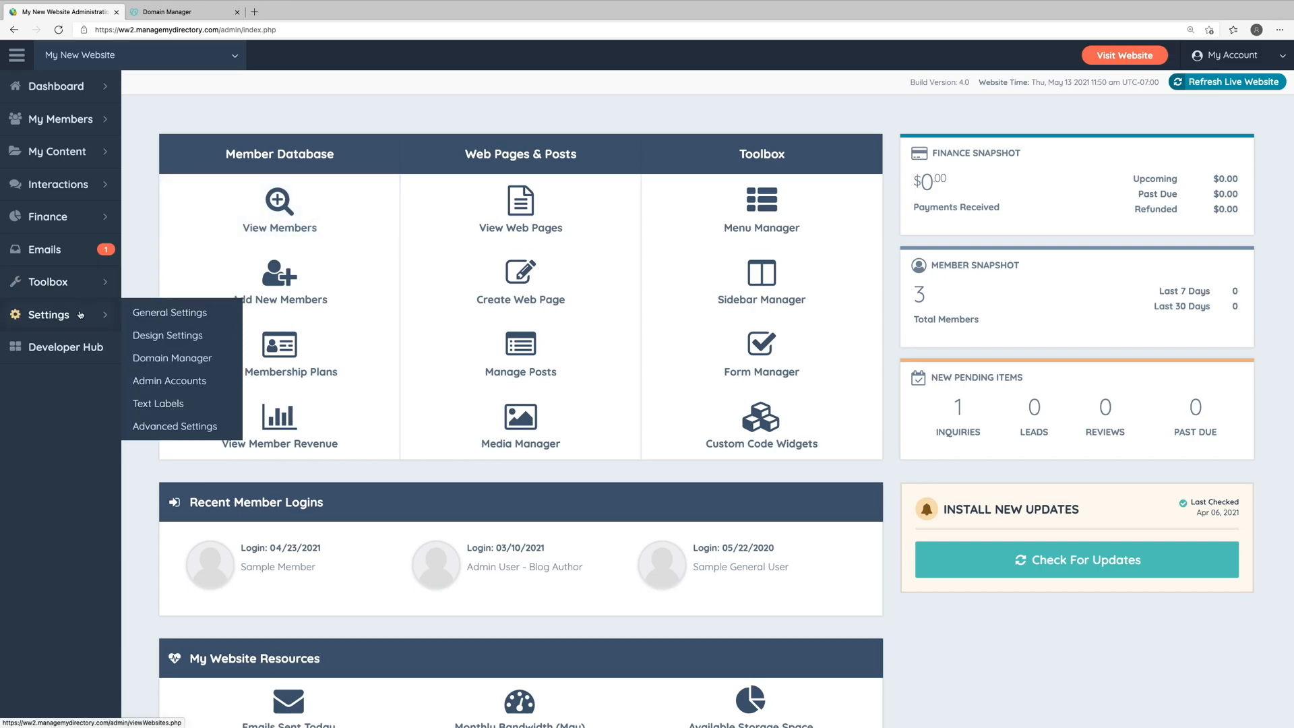
click(171, 358)
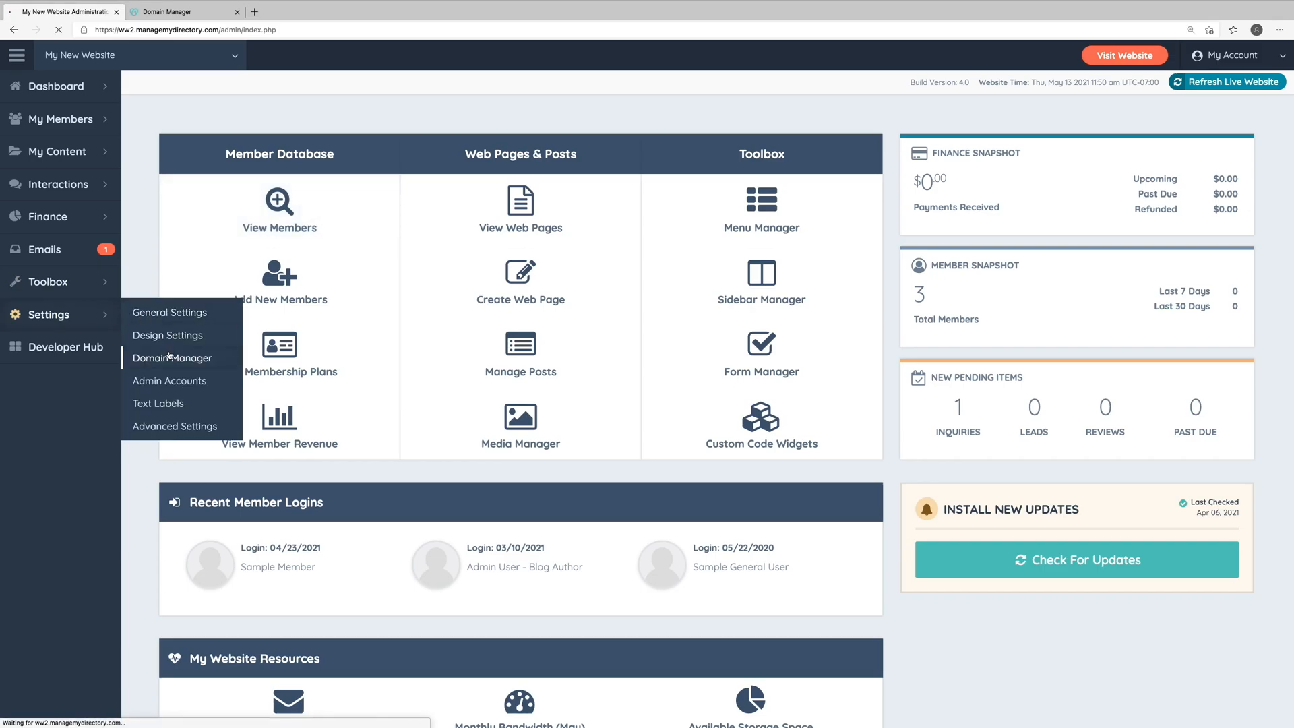
click(171, 357)
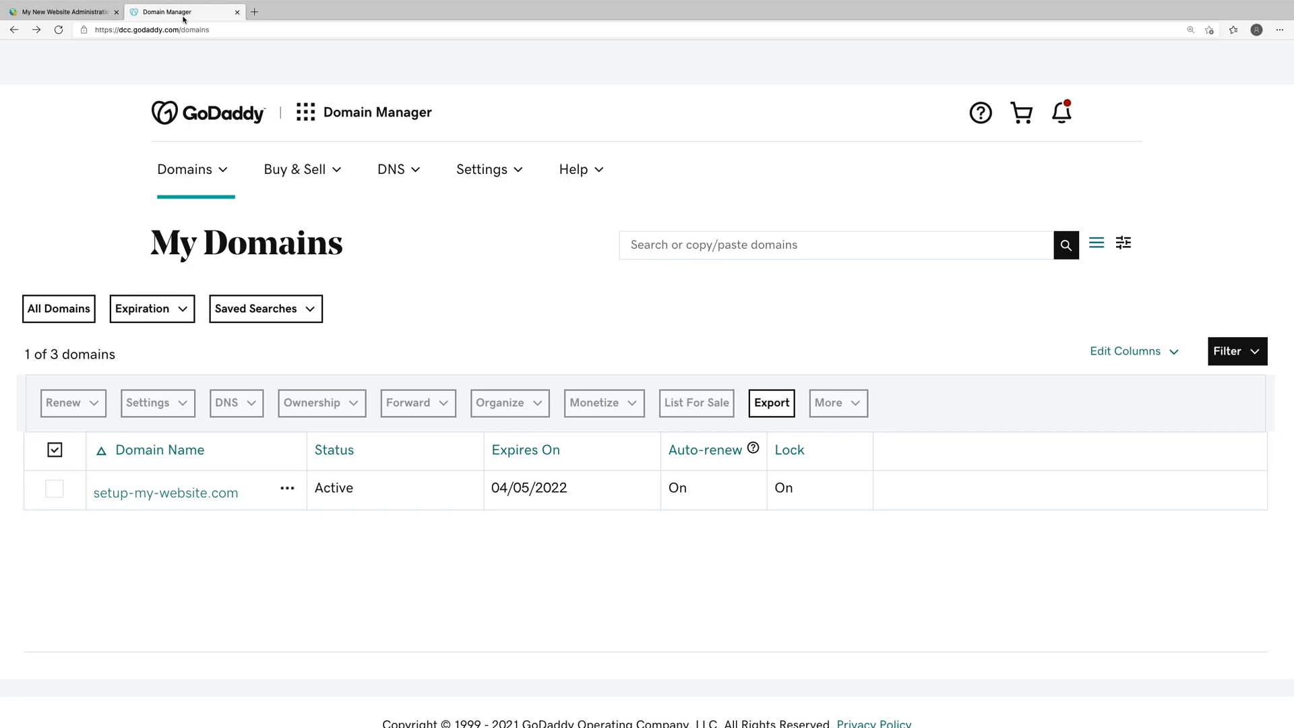
mouse_move(197, 93)
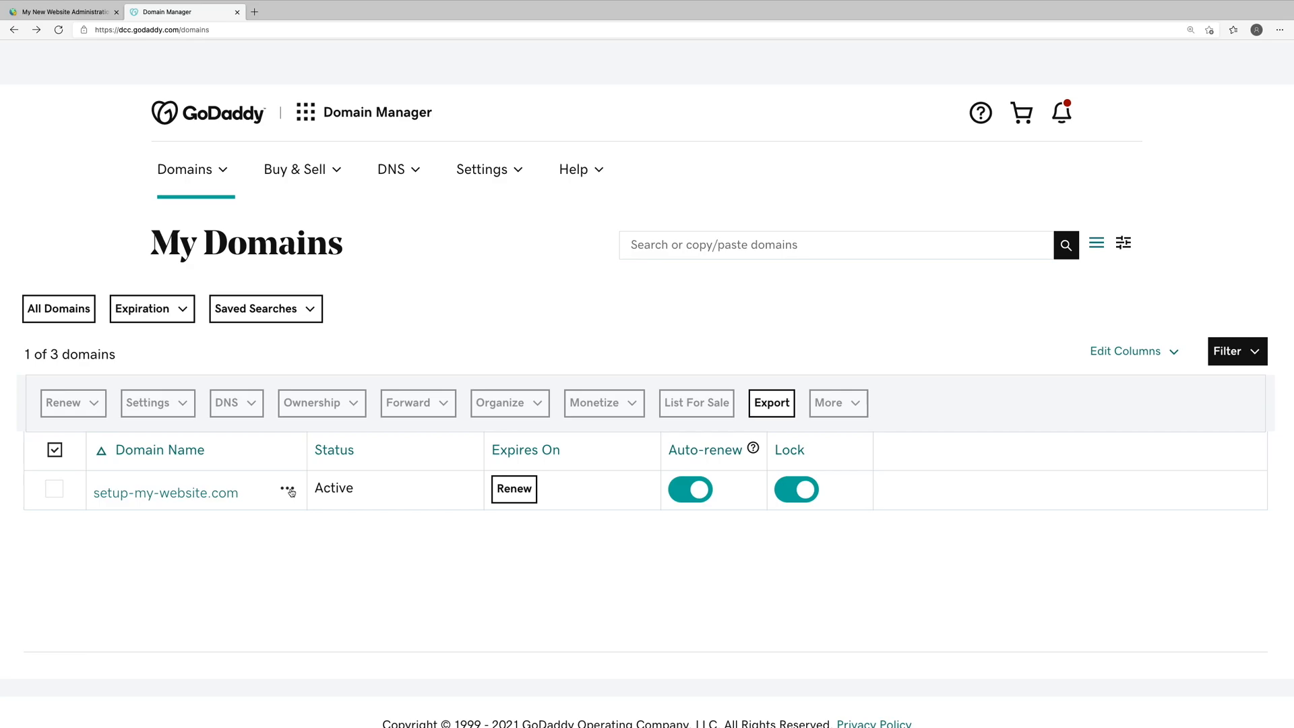
Step: Open Manage DNS for setup-my-website.com from its actions menu in GoDaddy
click(287, 488)
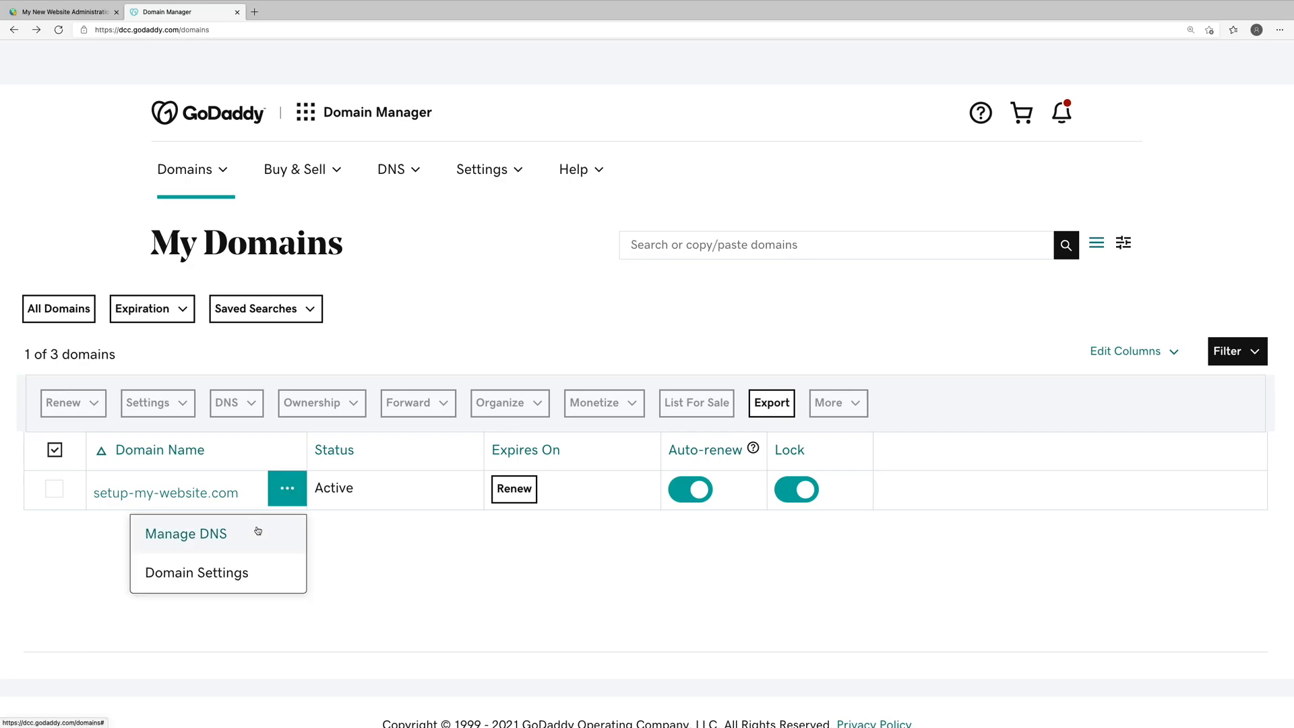
click(185, 534)
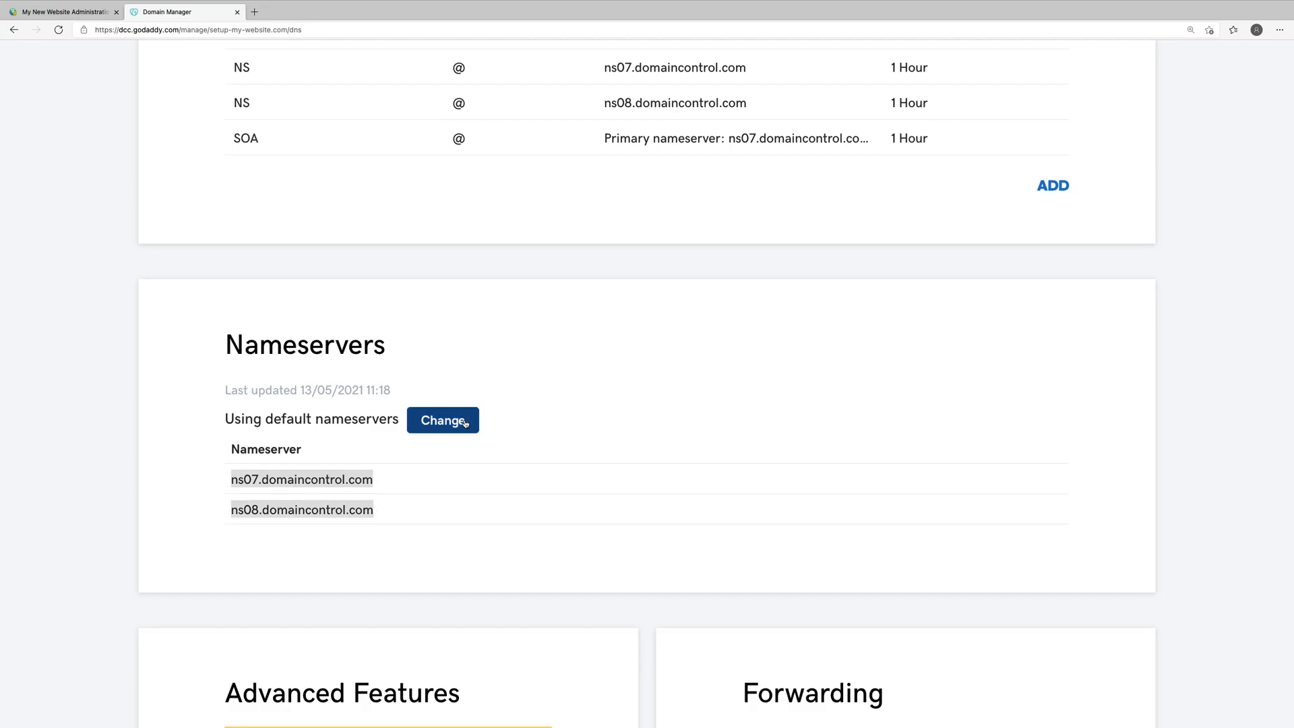
Step: Switch setup-my-website.com to 'Enter my own nameservers (advanced)' with two empty nameserver fields
click(442, 420)
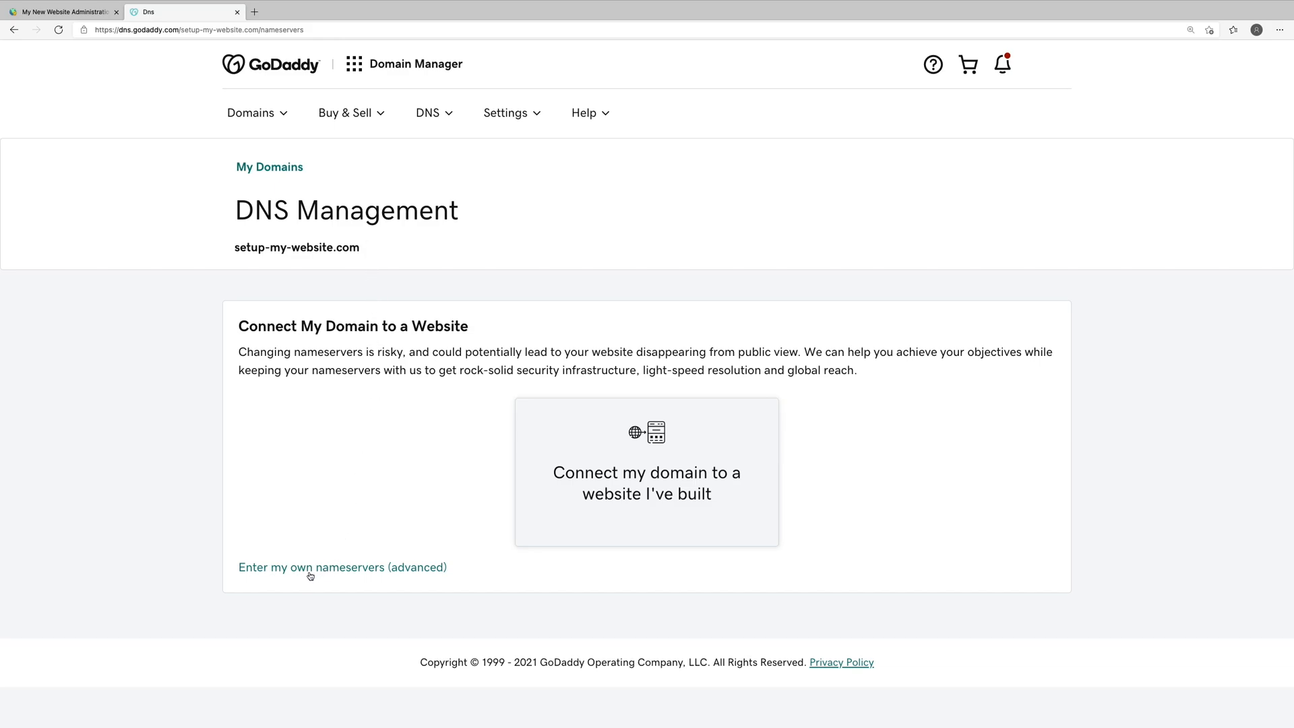
click(342, 568)
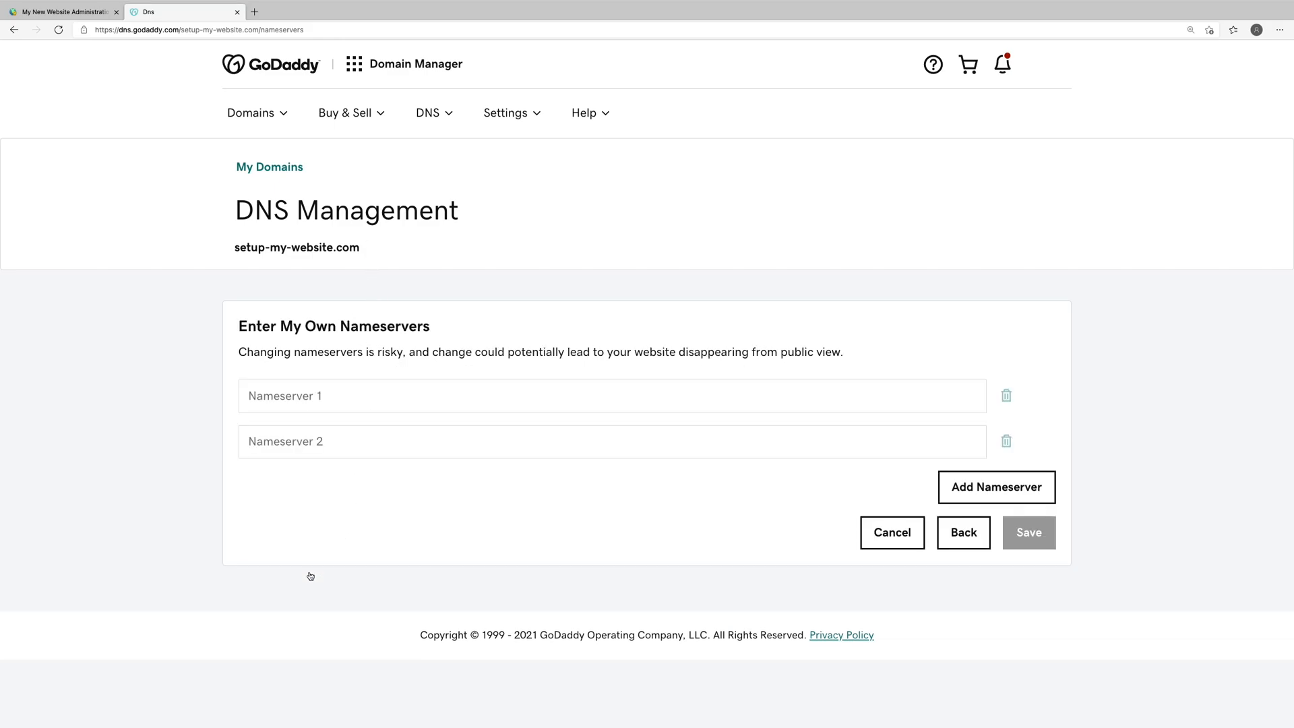
click(611, 395)
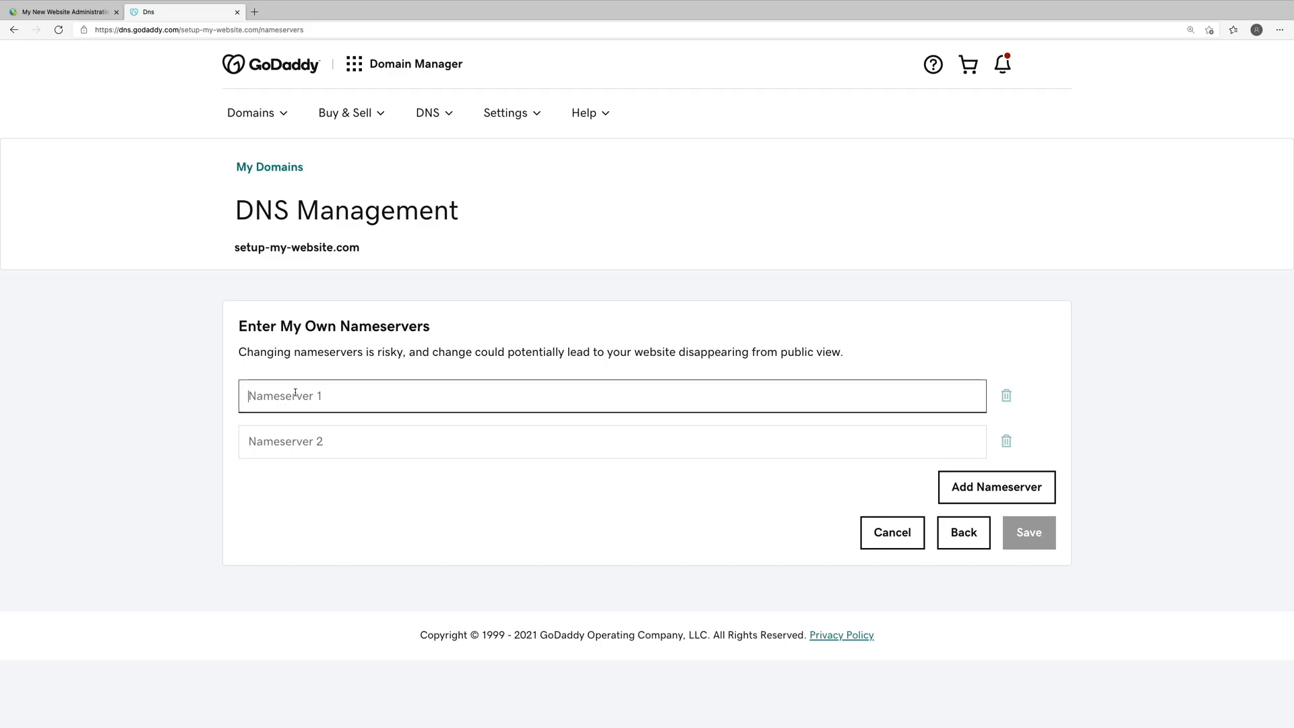
click(611, 441)
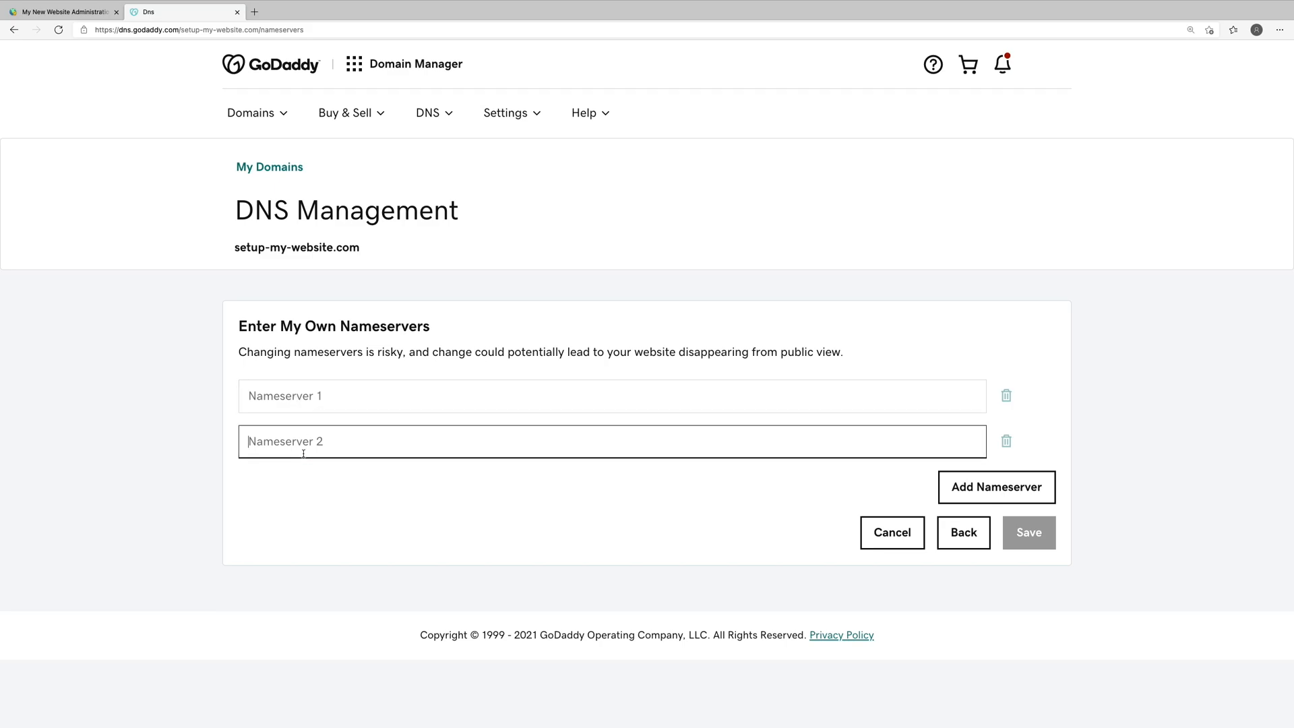
Step: Copy NS1.DIRECTORYSECURE.COM and NS2.DIRECTORYSECURE.COM from Brilliant Directories into the nameserver fields
click(62, 12)
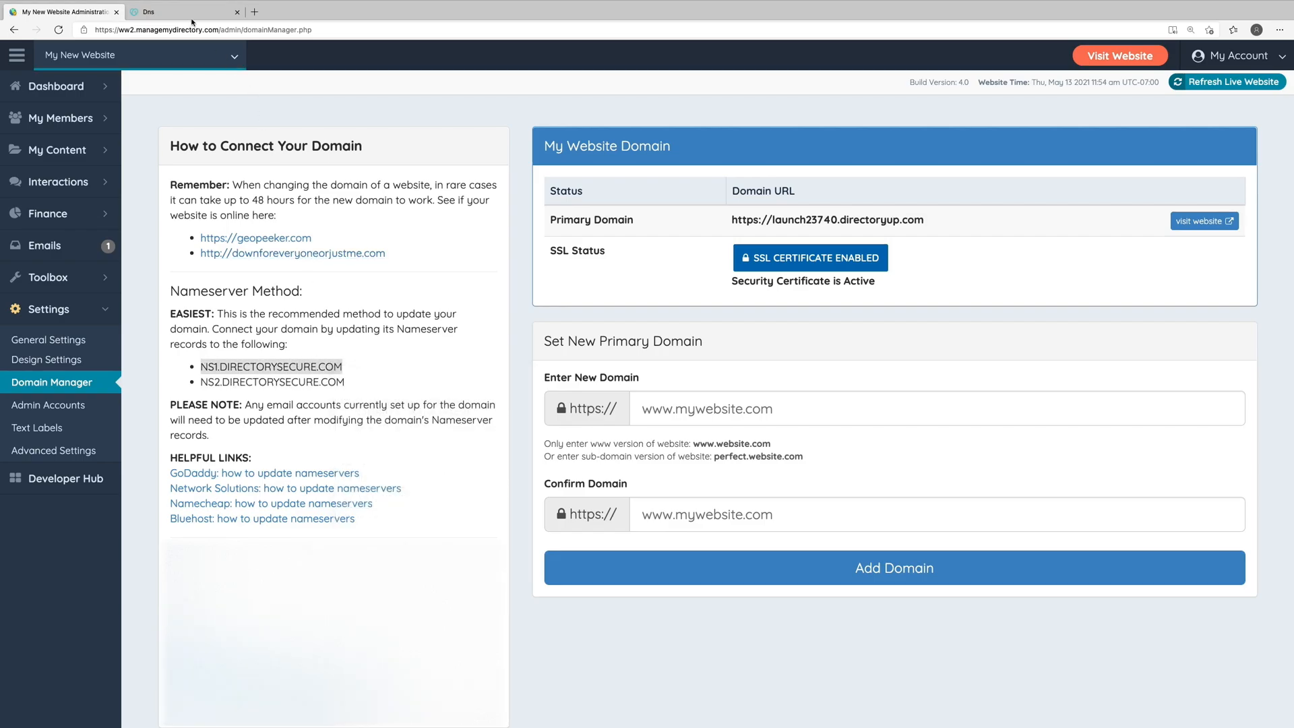
right_click(330, 395)
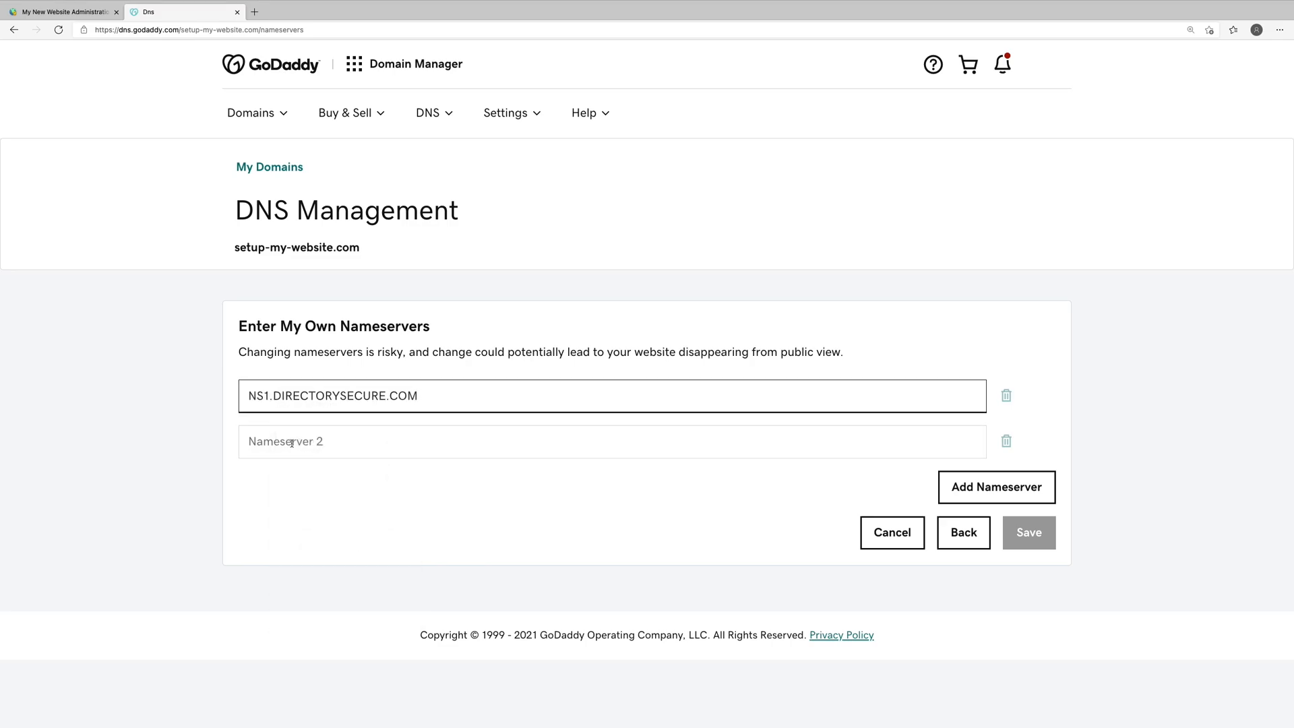
click(62, 12)
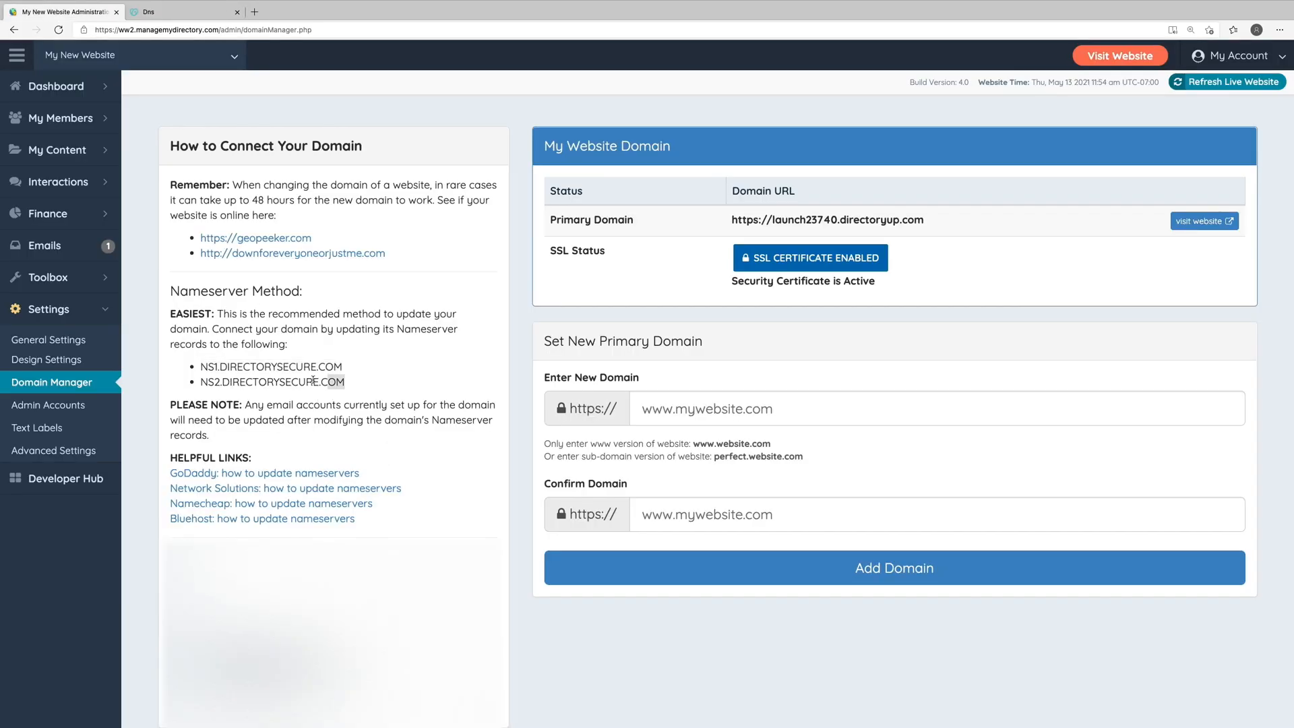
double_click(270, 381)
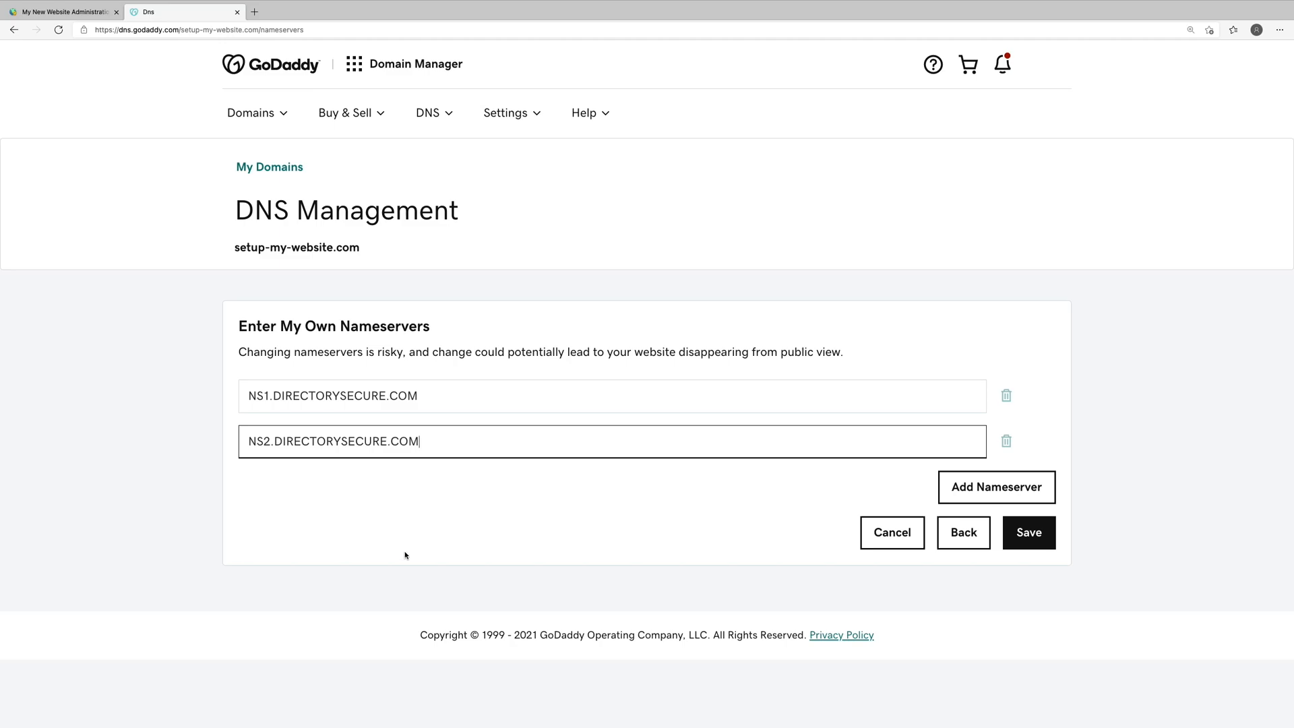
Step: Save the custom nameservers with consent, verify NS1/NS2.DIRECTORYSECURE.COM listed, and return to Brilliant Directories
click(1028, 532)
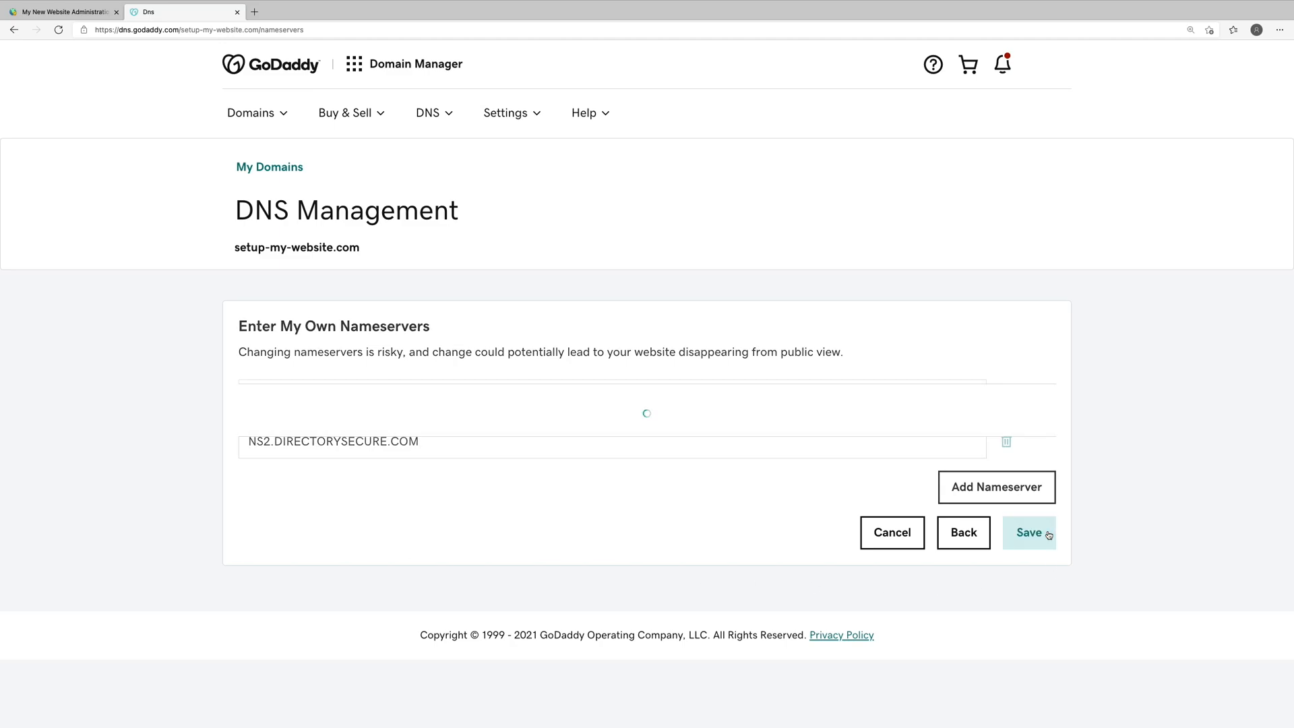
click(1028, 532)
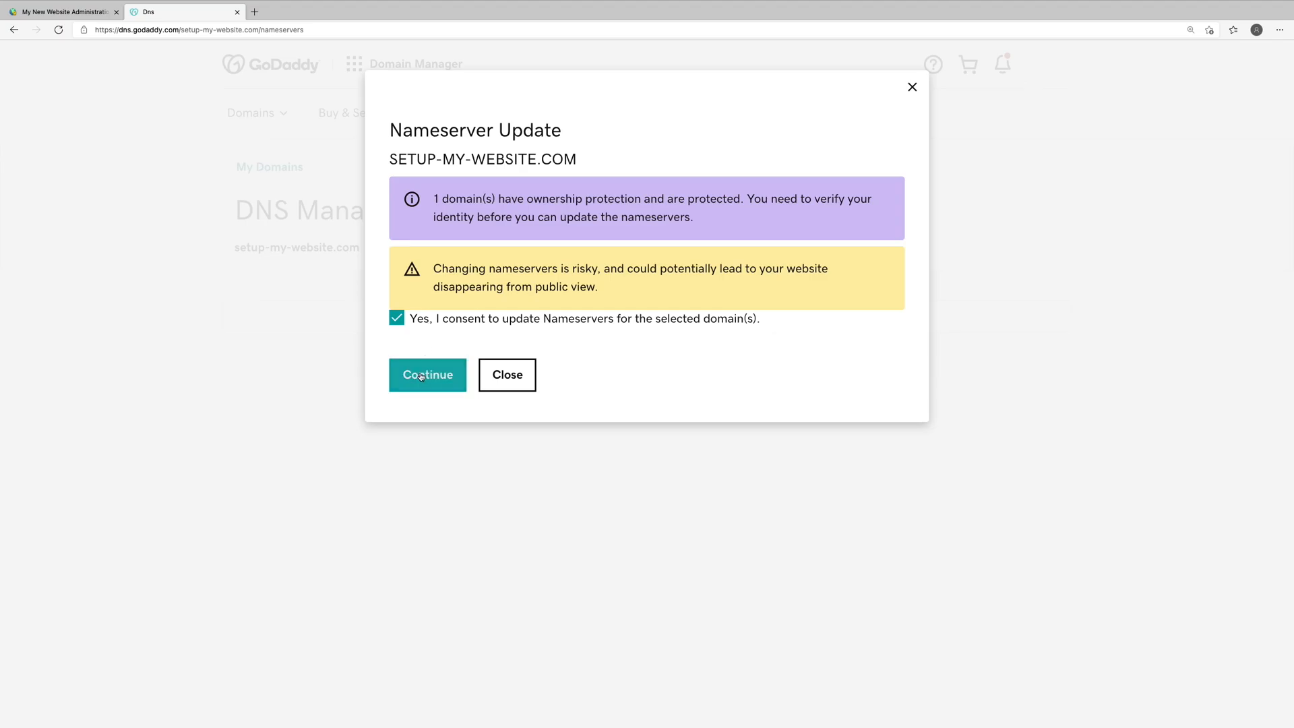
click(427, 375)
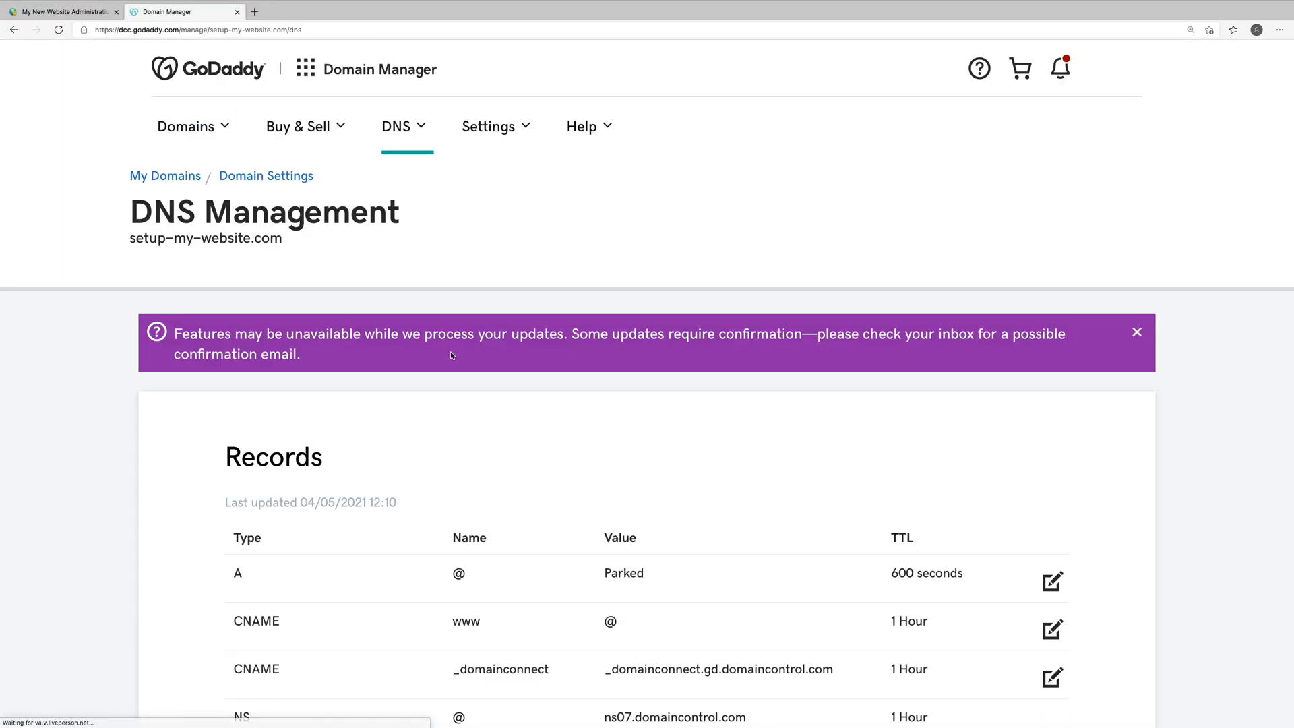
scroll(down, 3)
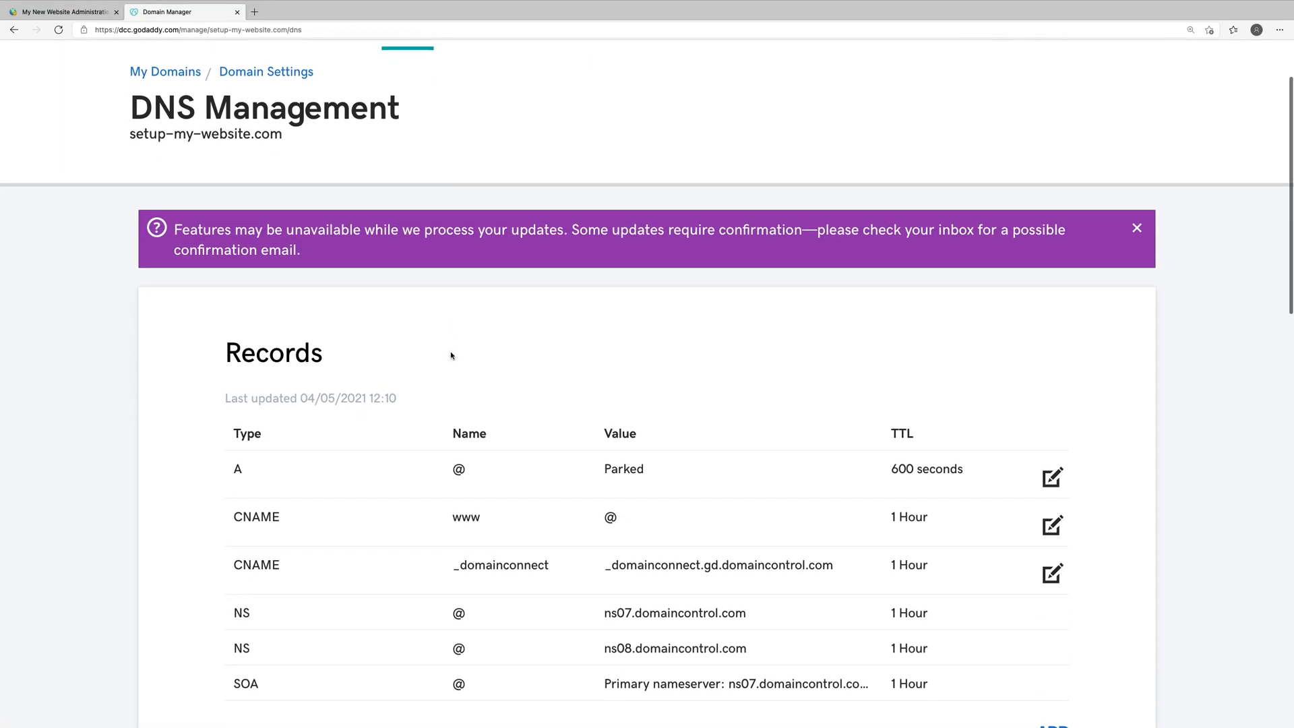
scroll(down, 3)
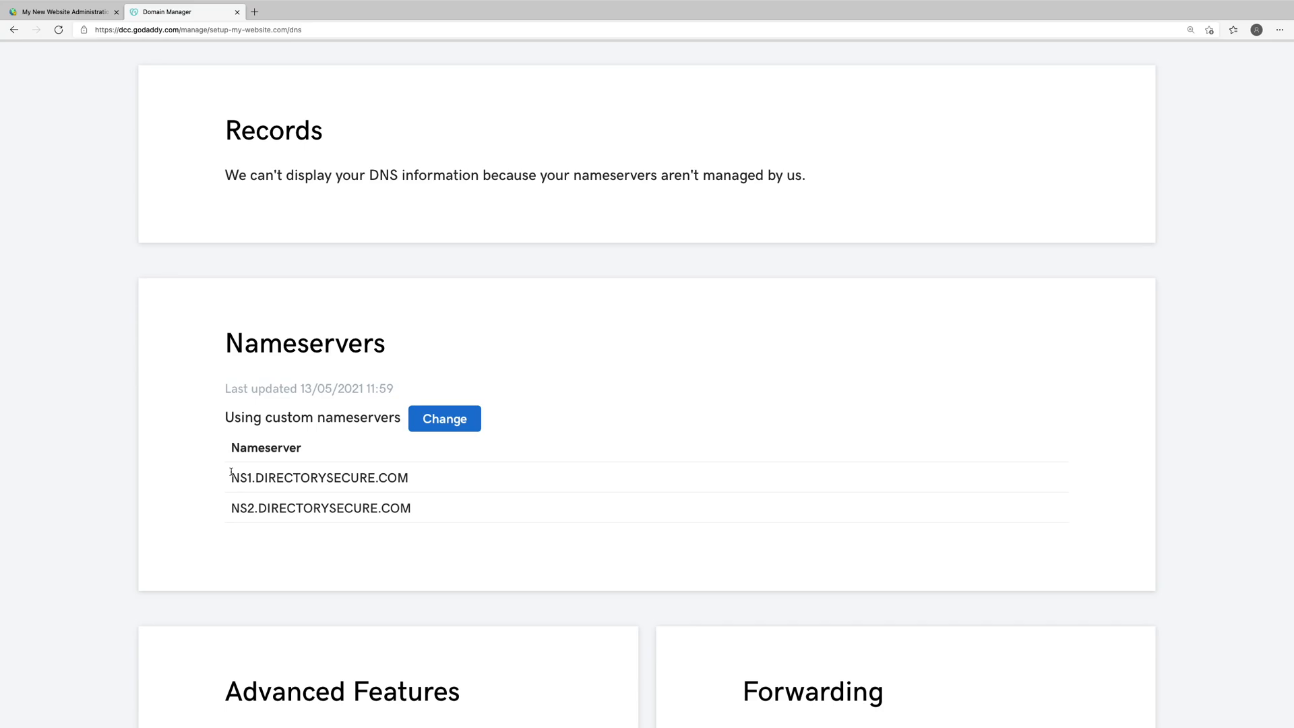
click(62, 12)
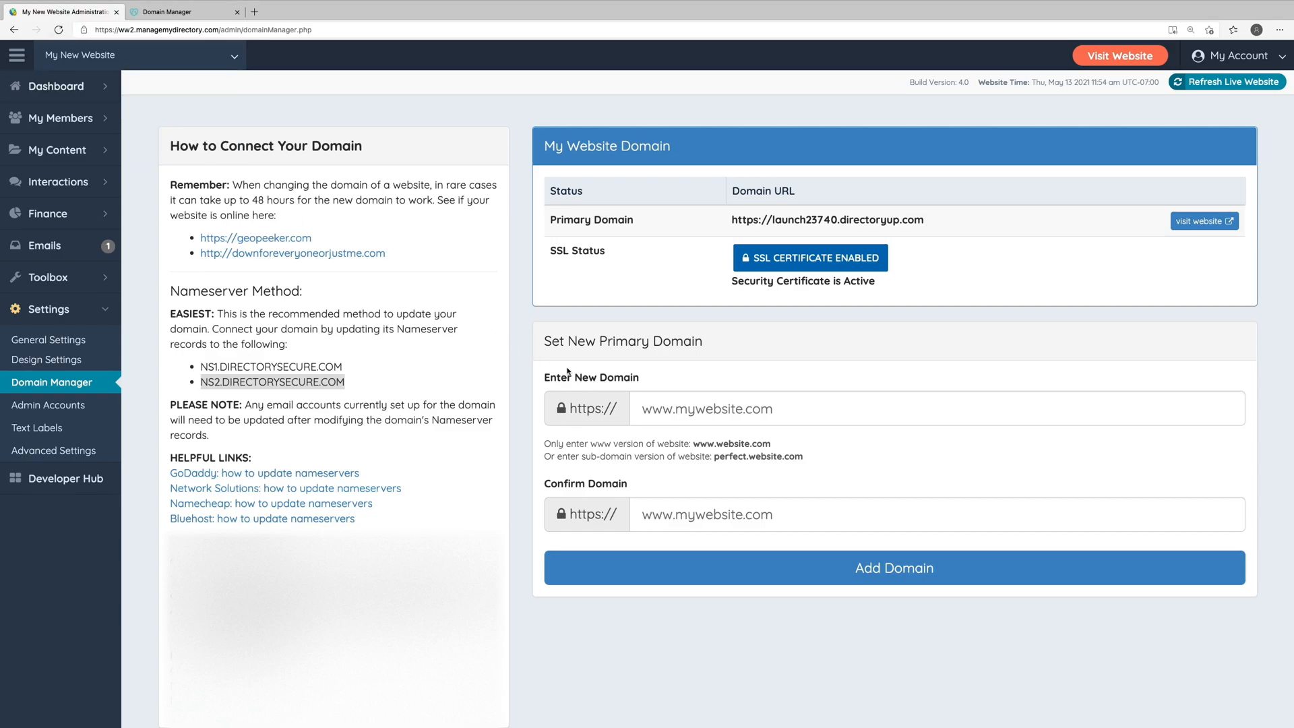
click(937, 407)
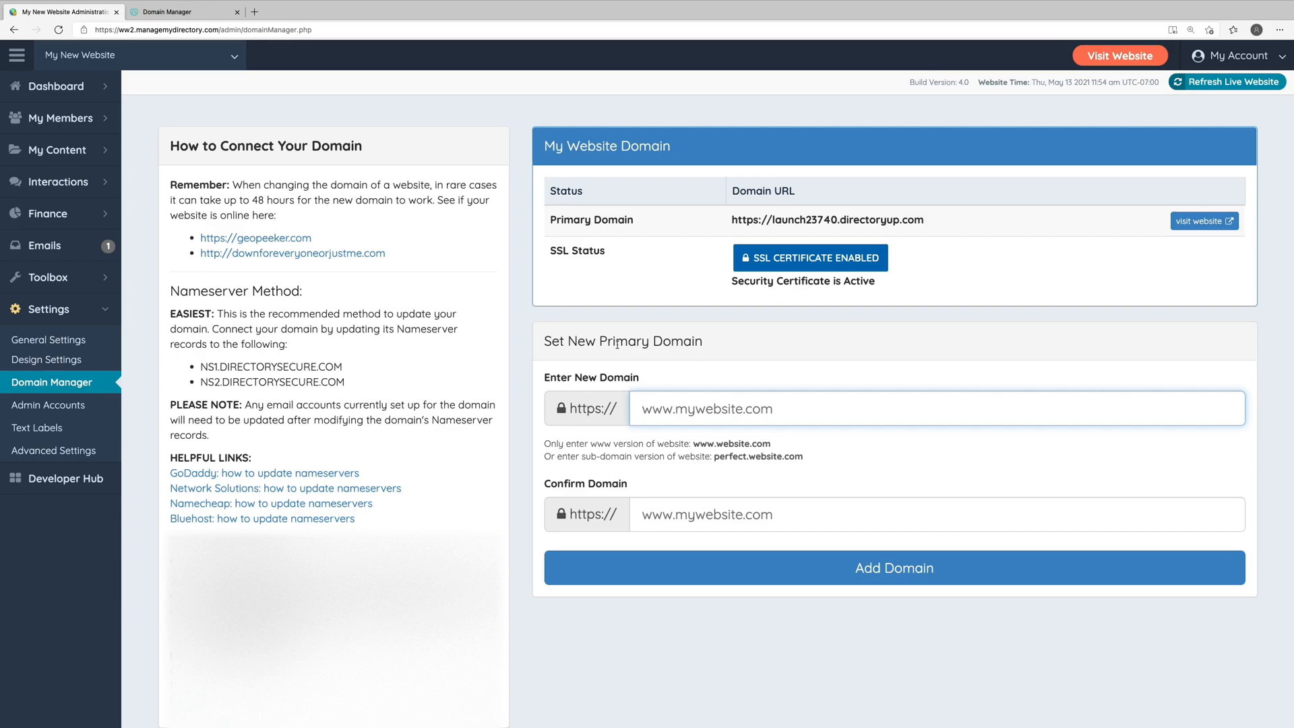
text(www)
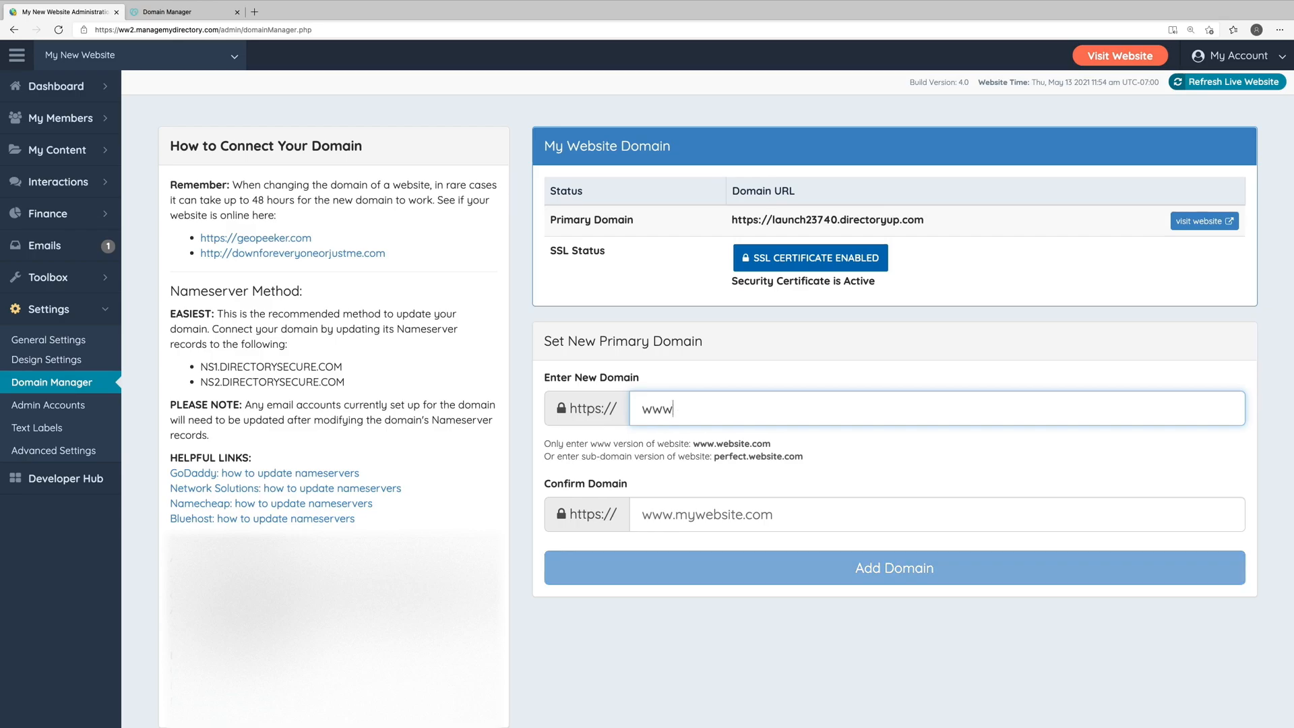
text(setup-my-website.com)
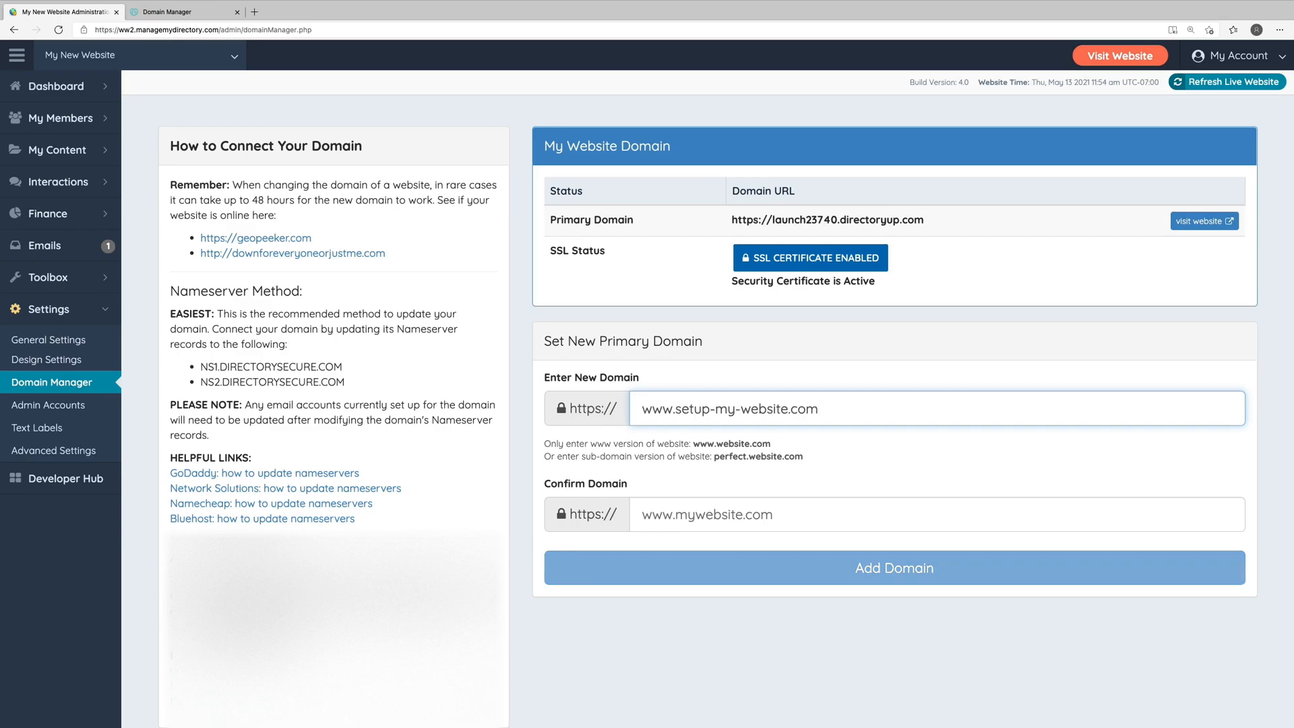
click(937, 407)
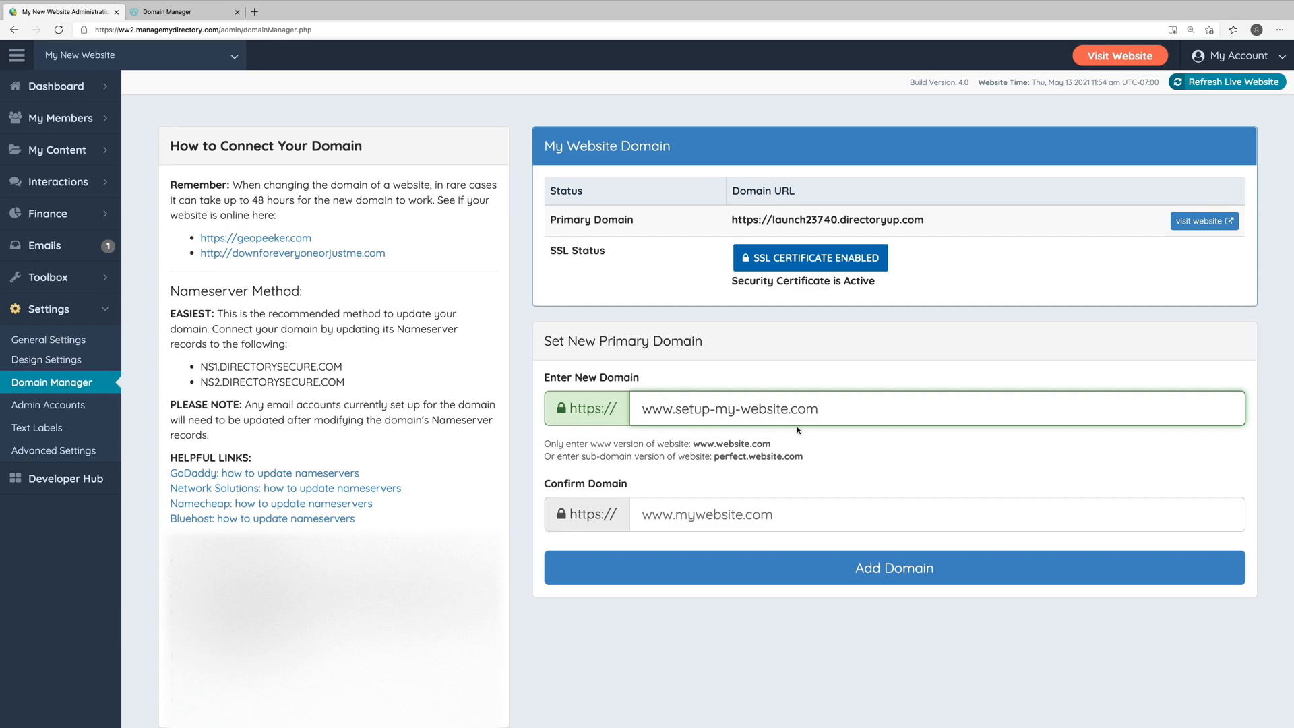
text(www.setup-my-website.com)
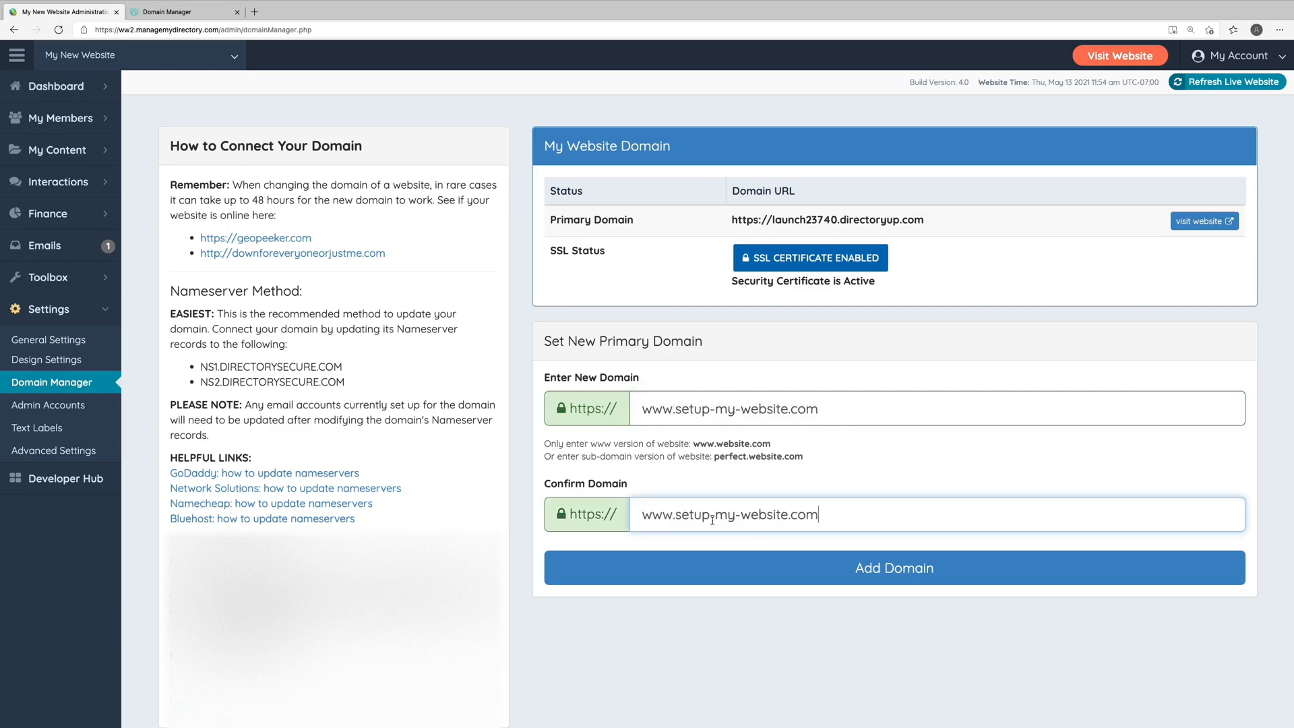
click(892, 567)
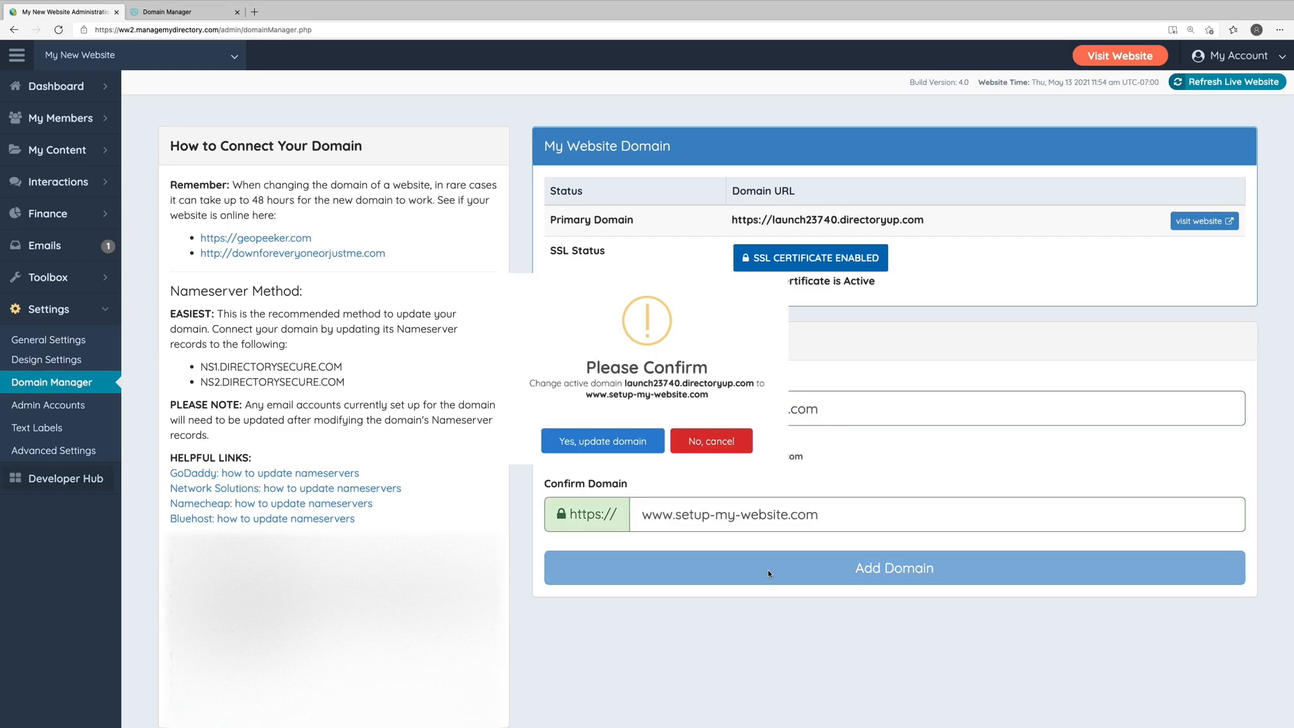
click(602, 439)
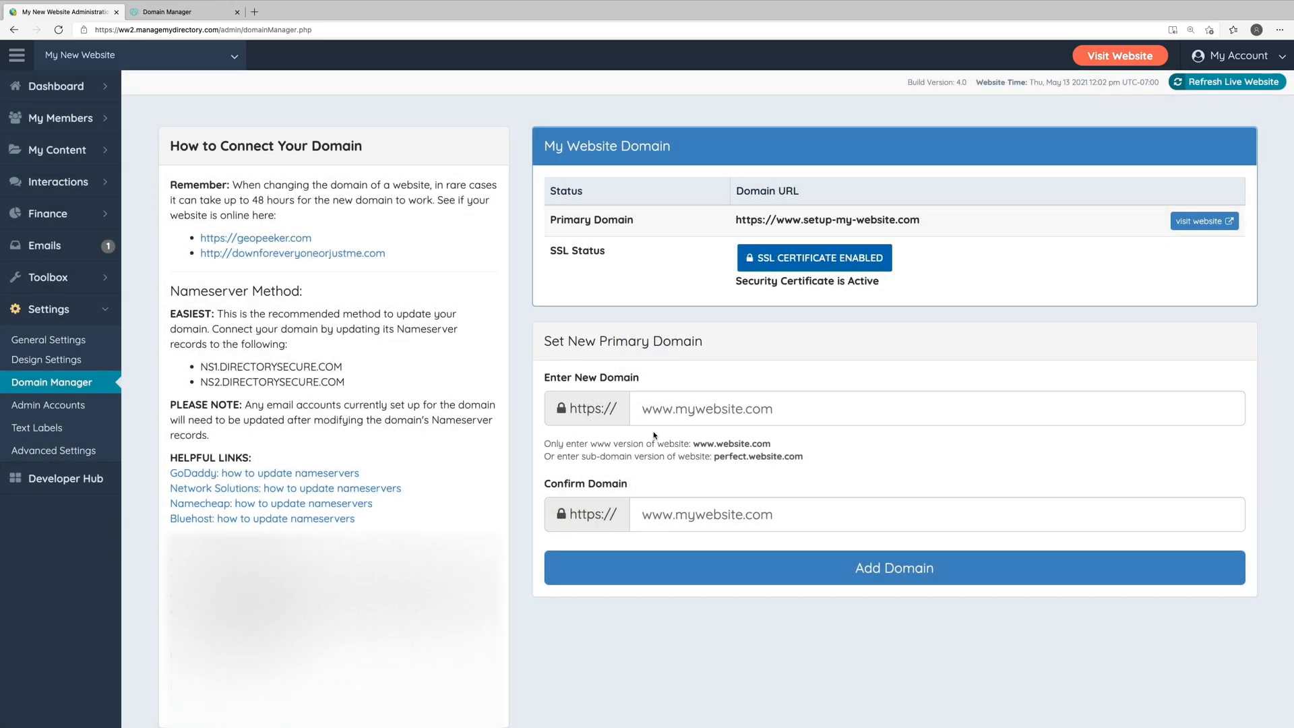
mouse_move(725, 267)
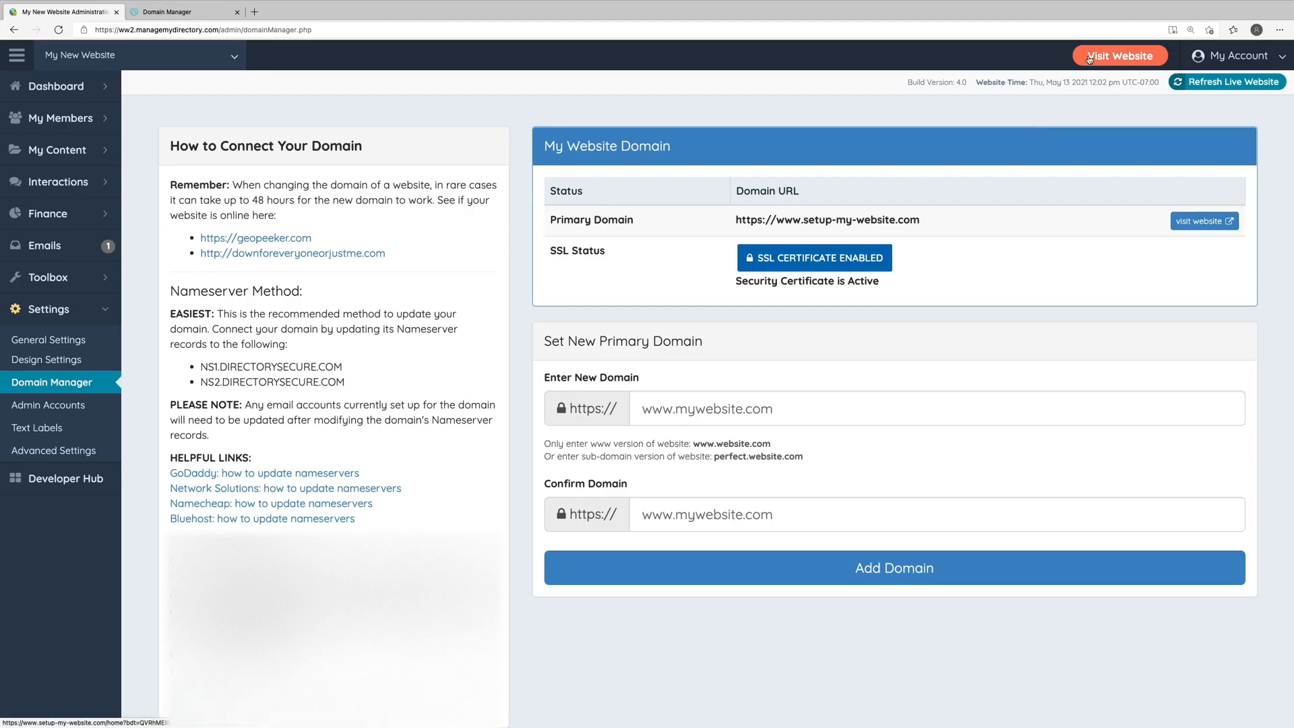
click(1118, 55)
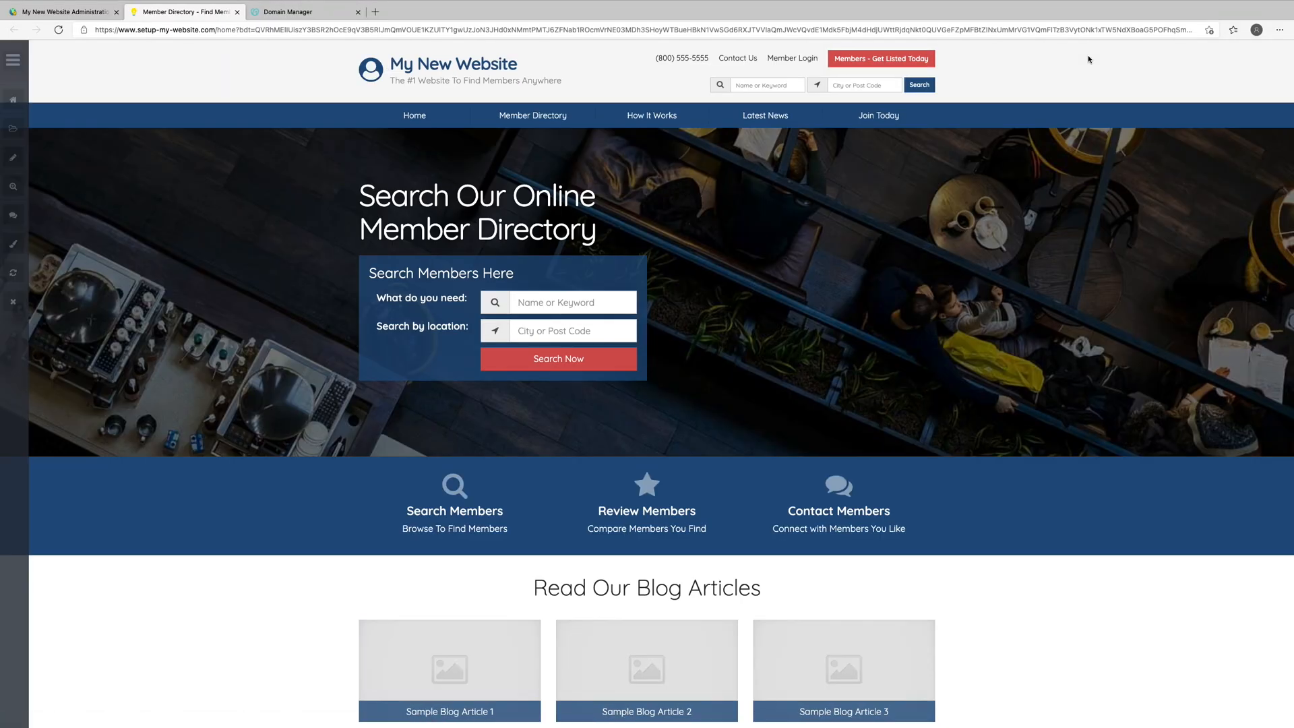